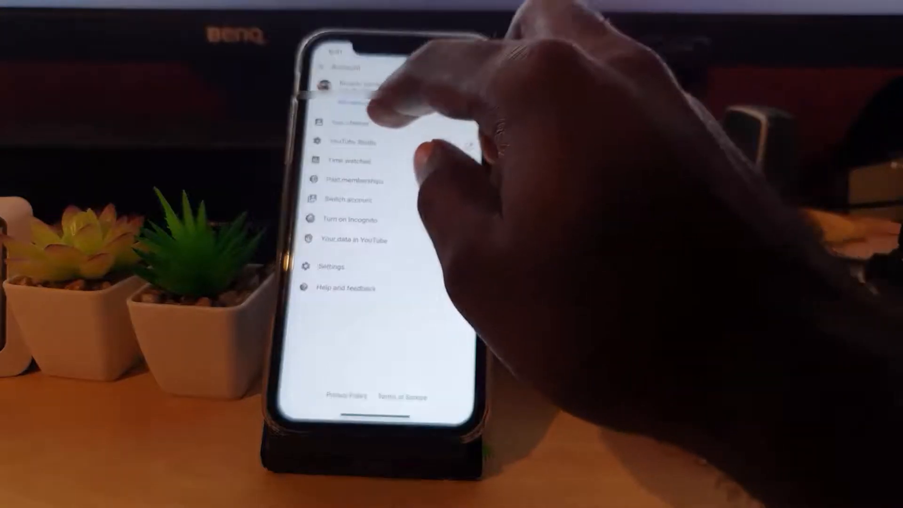
- Go to Your channel from the Account menu and raise the three-dot Share menu
{"action": "left_click", "coordinate": [349, 122]}
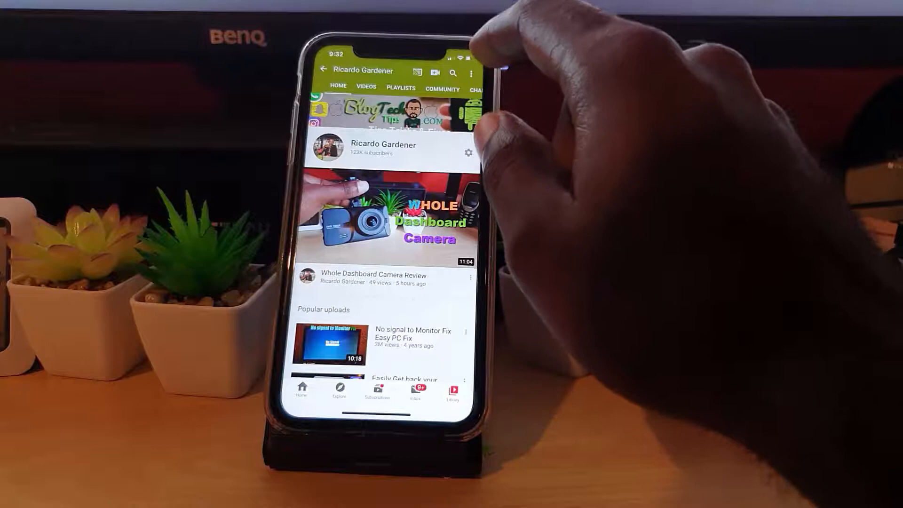
{"action": "left_click", "coordinate": [473, 74]}
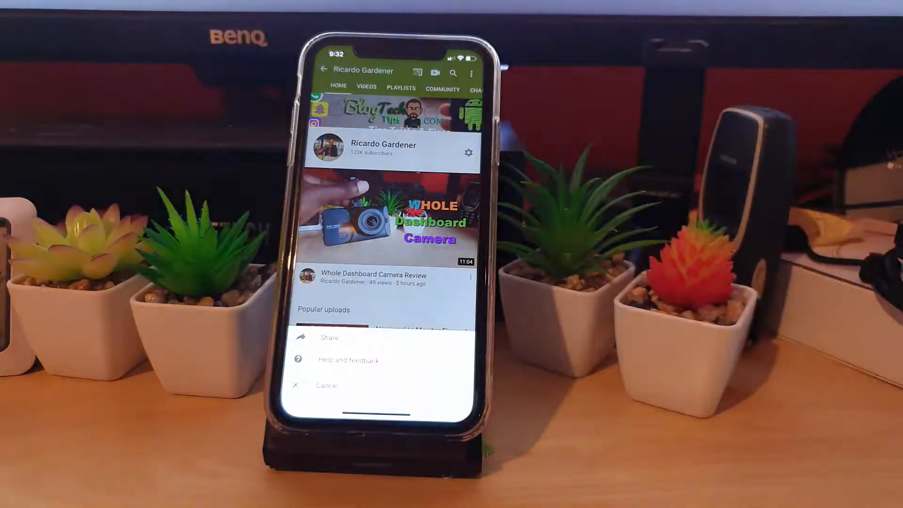